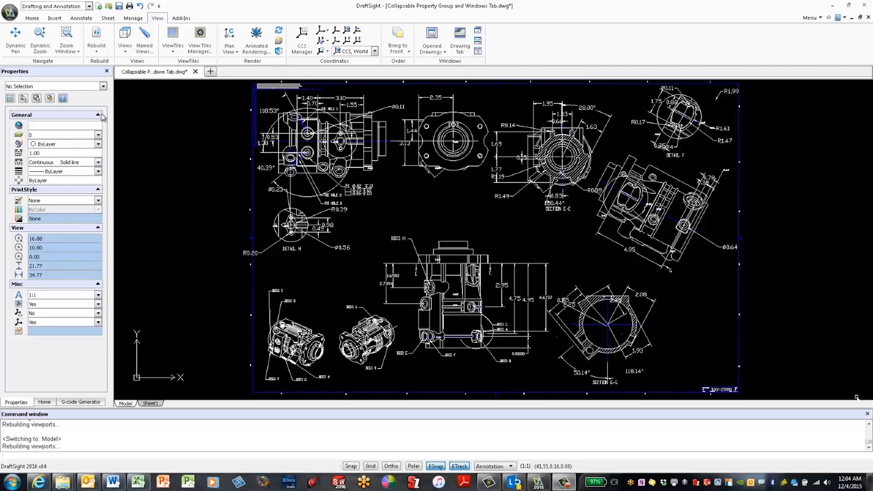
mouse_move(98, 117)
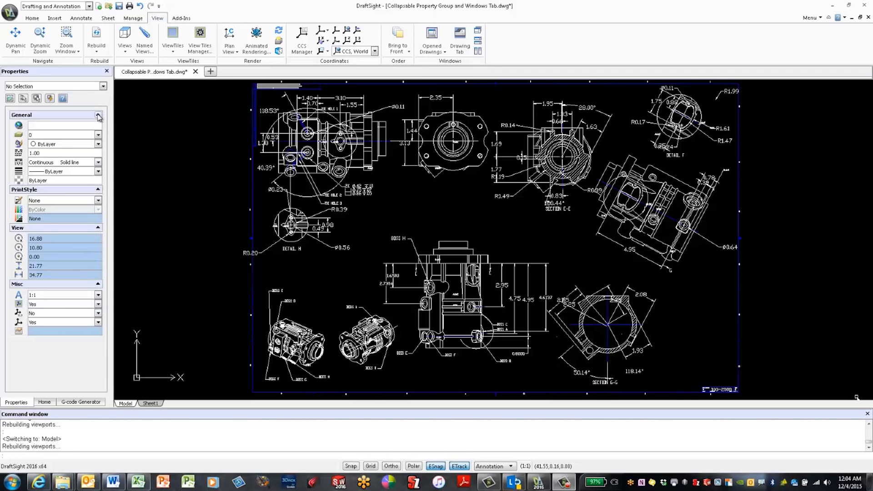